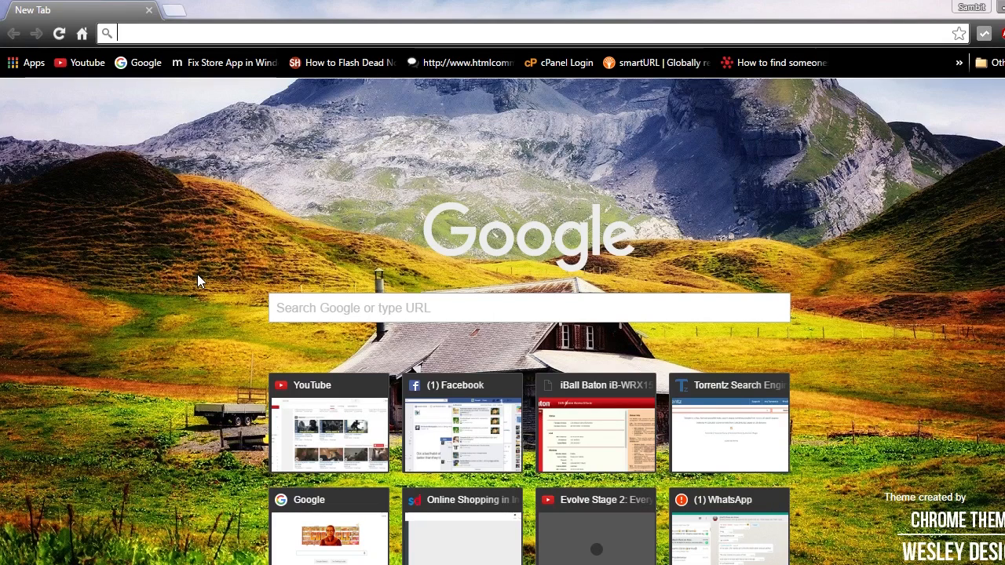
Navigate Chrome to the D-Link router login page at 192.168.0.1.
{"action": "type", "text": "192.168.59.61"}
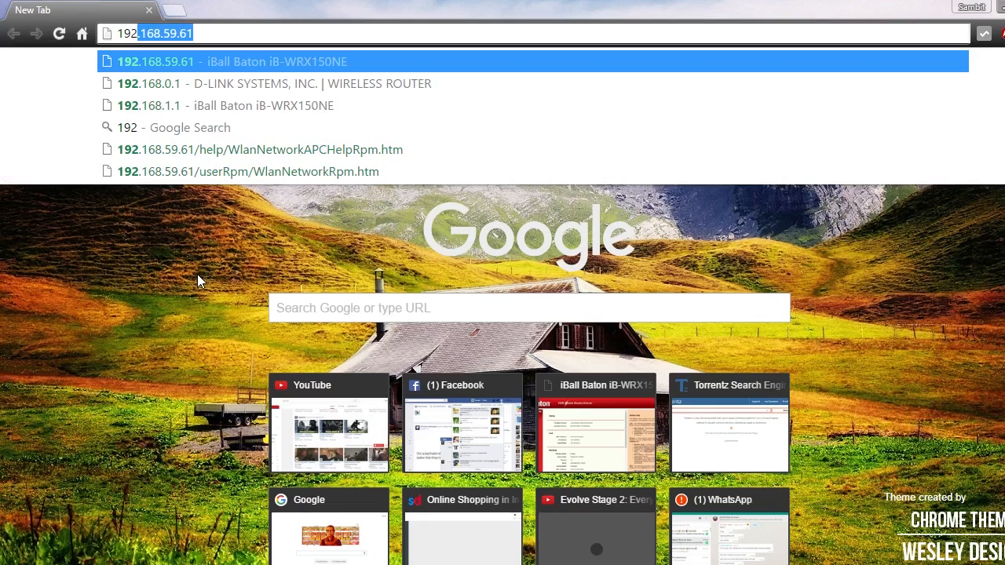
{"action": "left_click", "coordinate": [148, 84]}
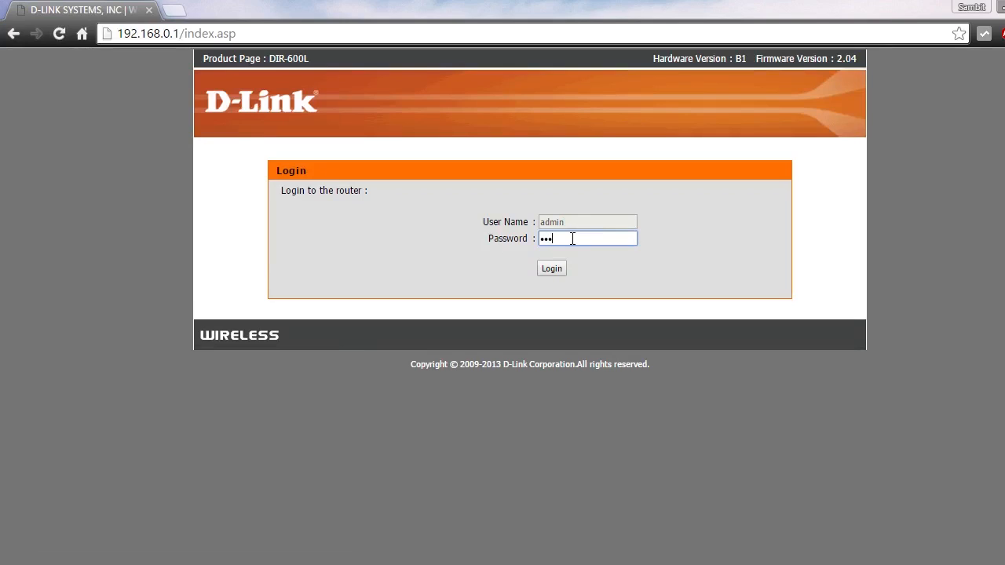
Log in to the DIR-600L and reach the Advanced Port Forwarding Rules page.
{"action": "left_click", "coordinate": [551, 267]}
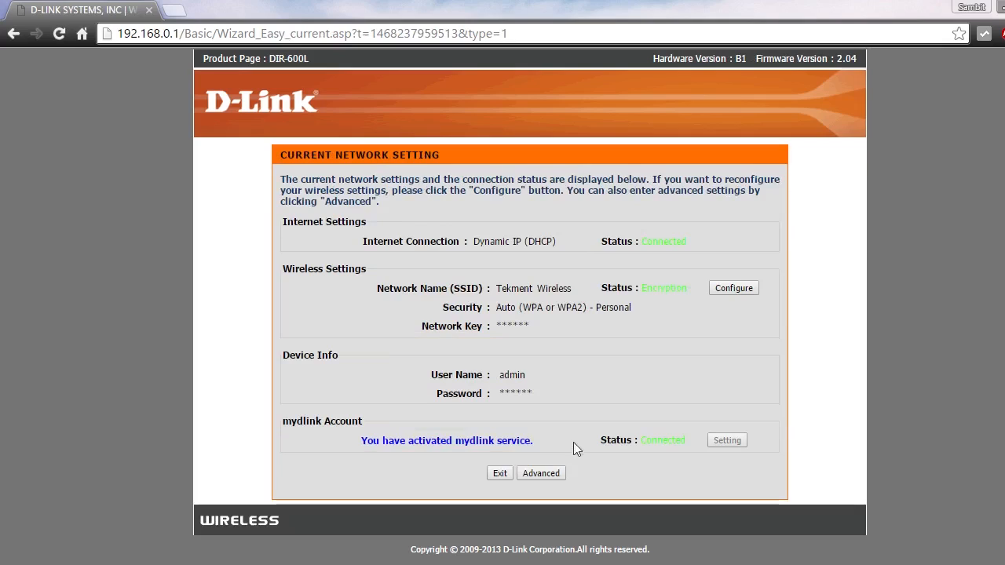
{"action": "left_click", "coordinate": [540, 473]}
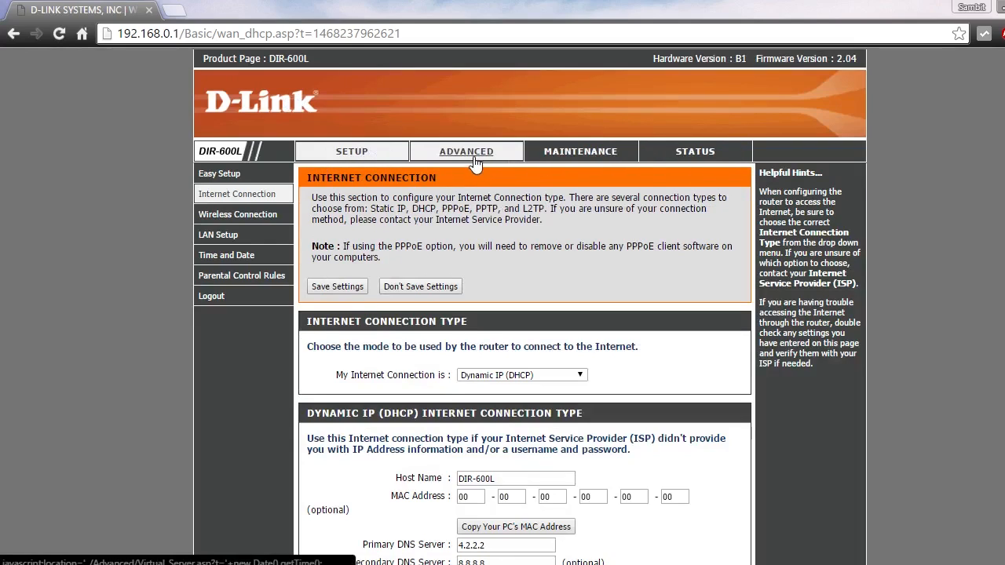
{"action": "left_click", "coordinate": [465, 151]}
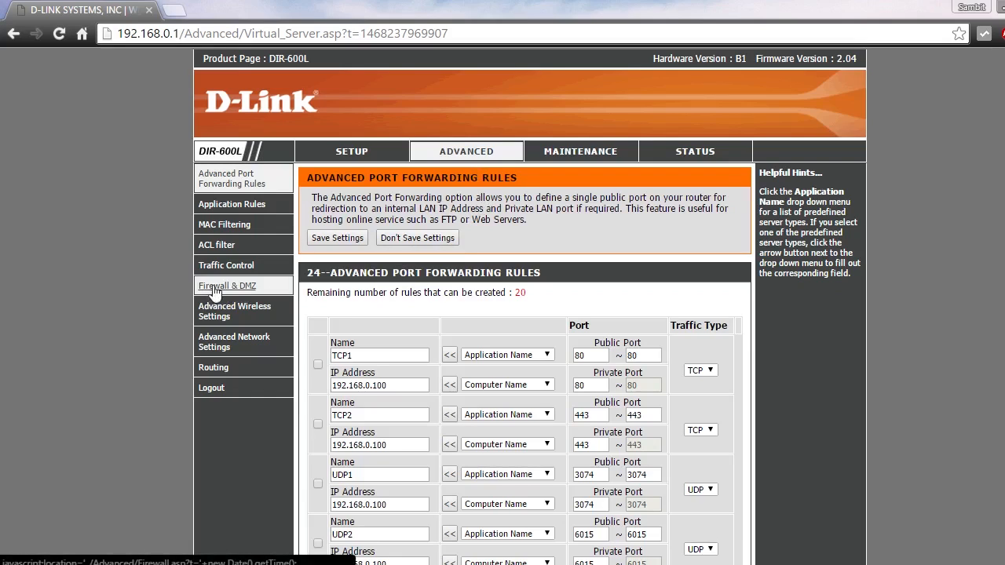
Show the Firewall & DMZ page scrolled to the DMZ HOST section, DMZ unchecked.
{"action": "left_click", "coordinate": [226, 286]}
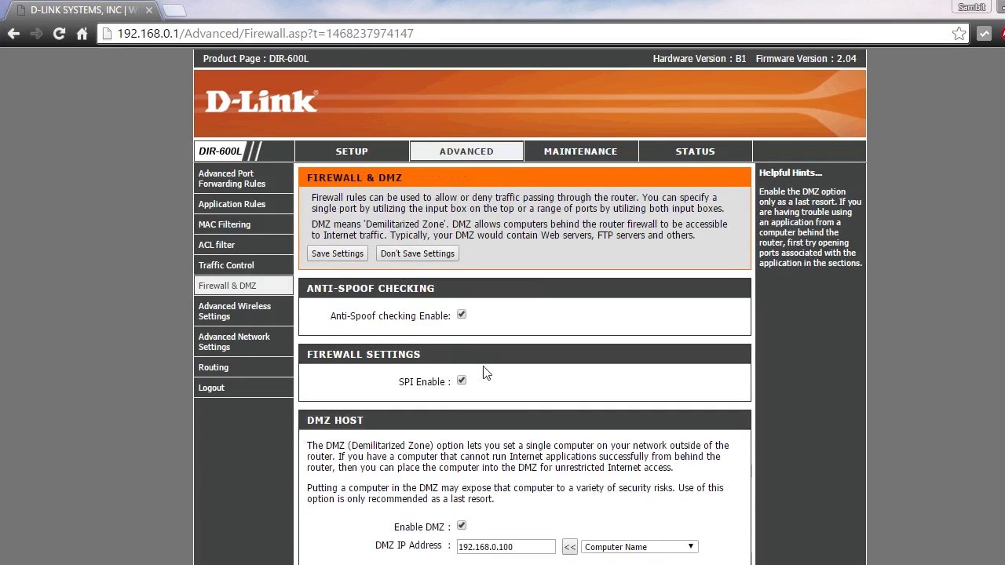
{"action": "scroll", "scroll_direction": "down", "scroll_amount": 3}
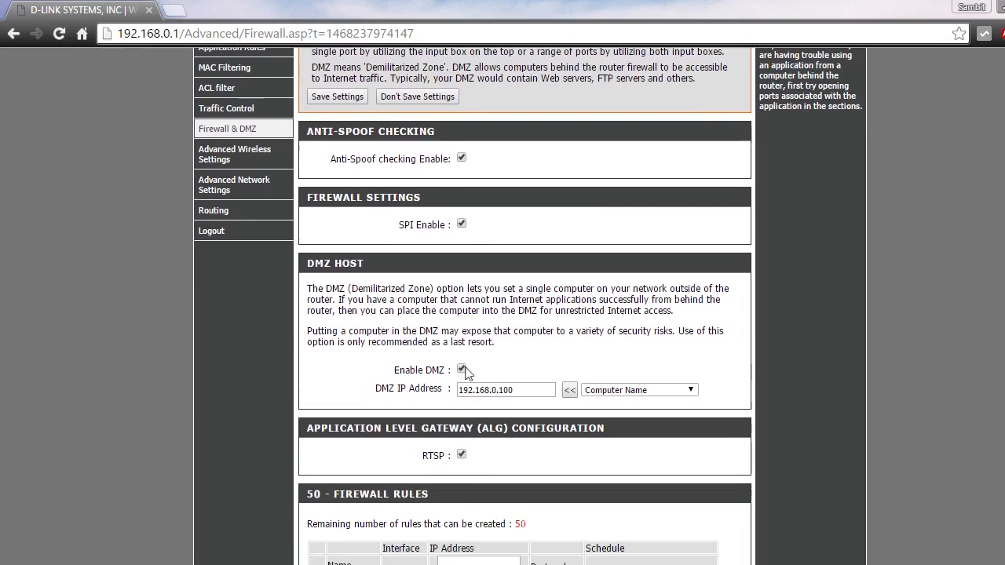
{"action": "scroll", "scroll_direction": "down", "scroll_amount": 3}
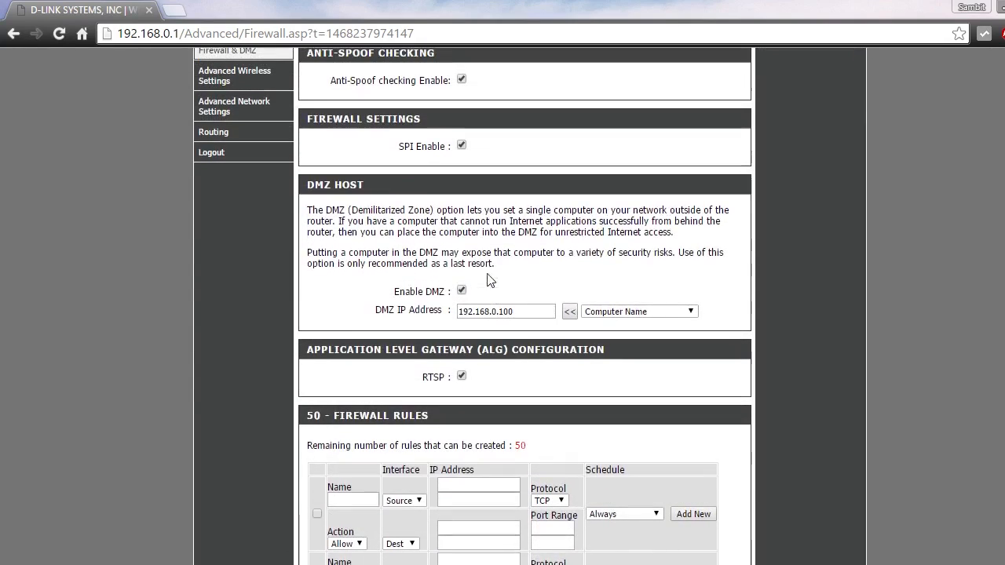
{"action": "scroll", "scroll_direction": "down", "scroll_amount": 3}
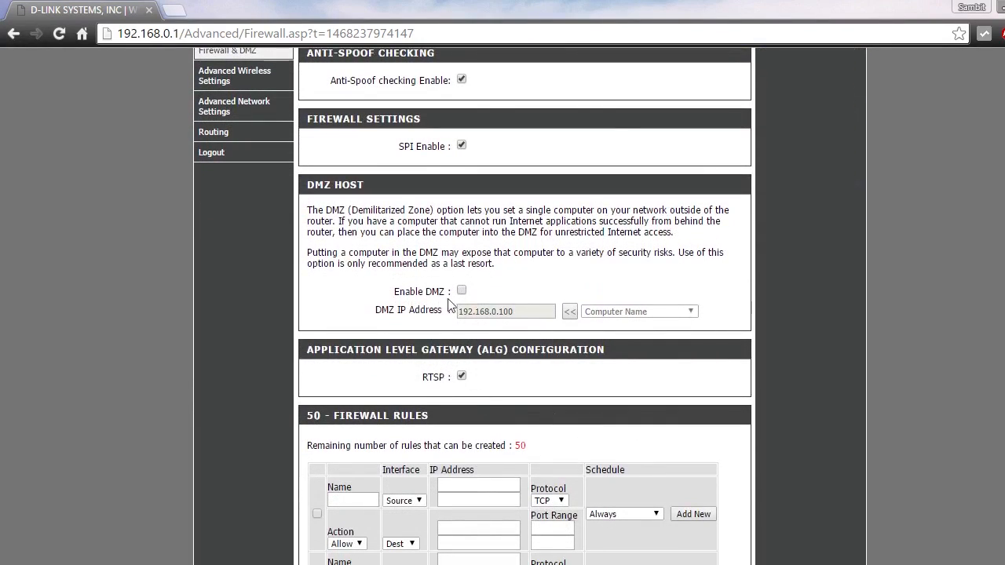
{"action": "mouse_move", "coordinate": [478, 280]}
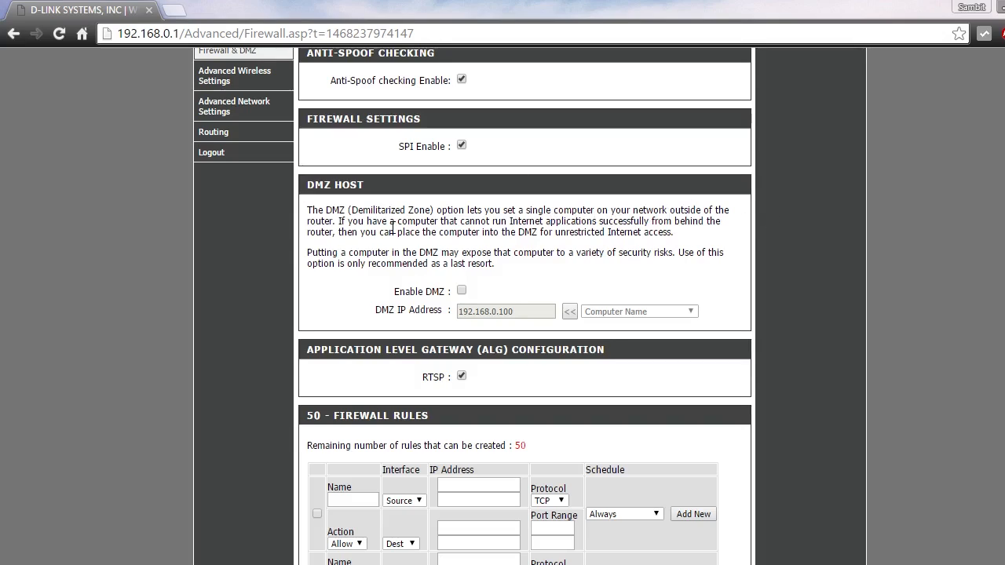
{"action": "mouse_move", "coordinate": [565, 236]}
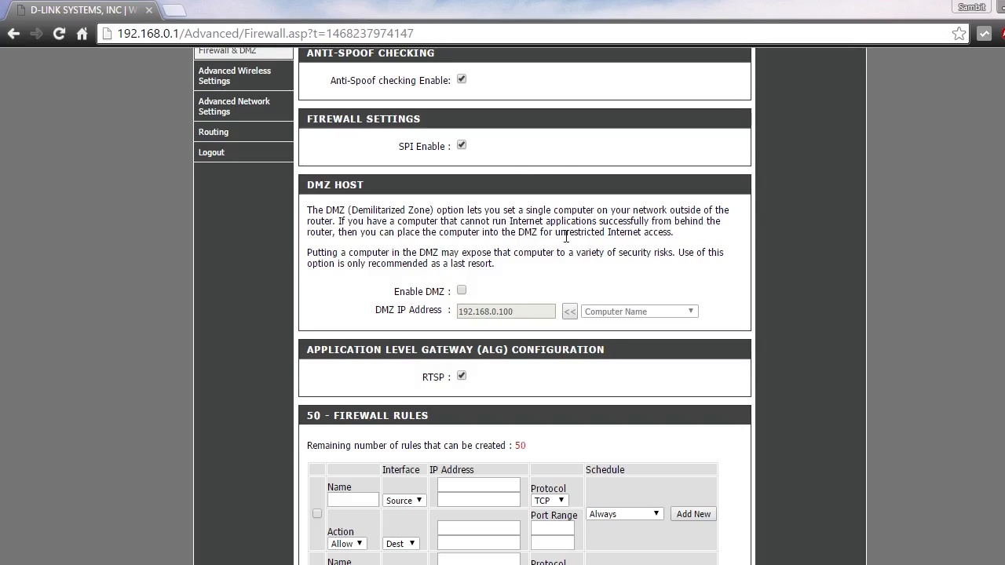
{"action": "mouse_move", "coordinate": [352, 275]}
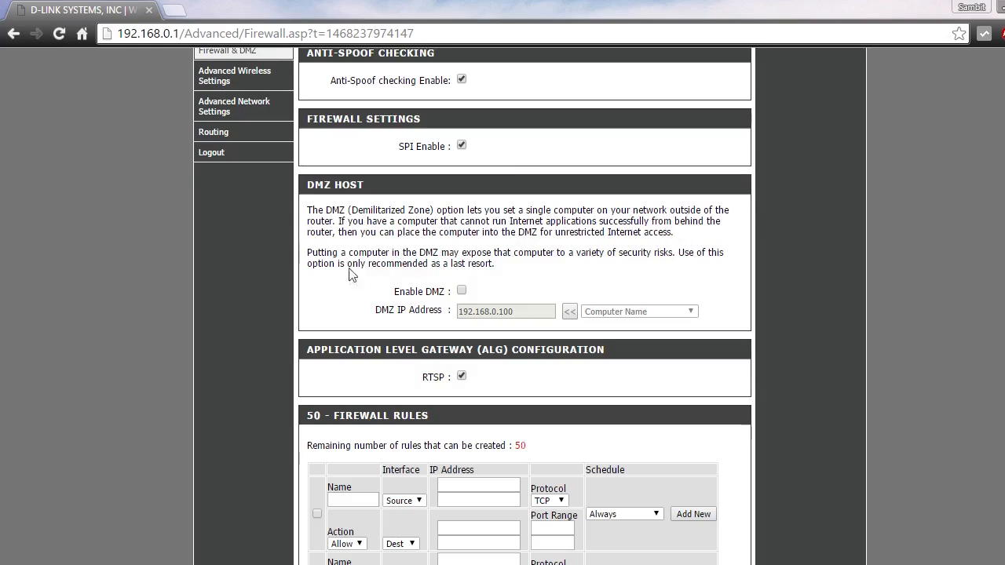
{"action": "mouse_move", "coordinate": [480, 245]}
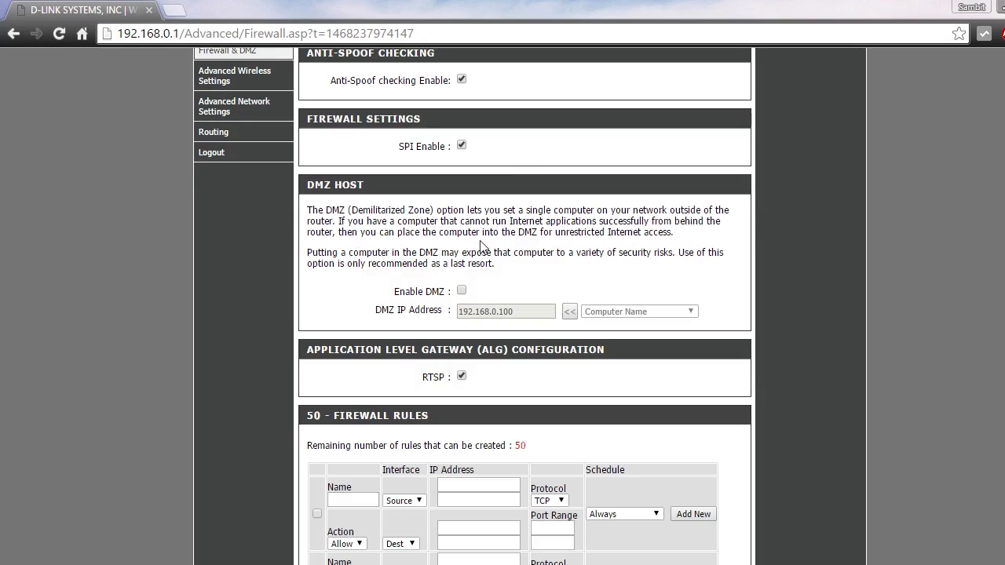
{"action": "mouse_move", "coordinate": [636, 250]}
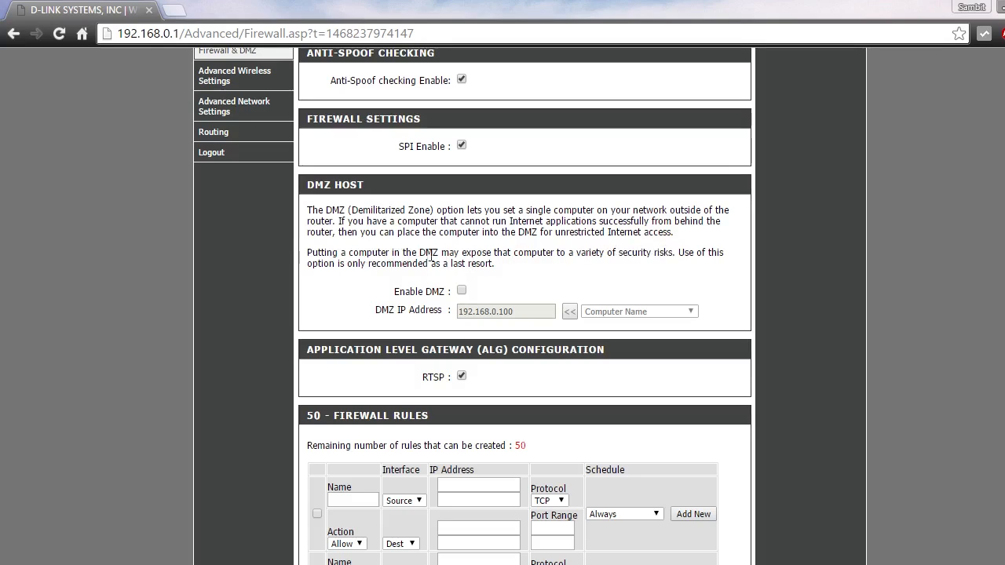
{"action": "mouse_move", "coordinate": [641, 270]}
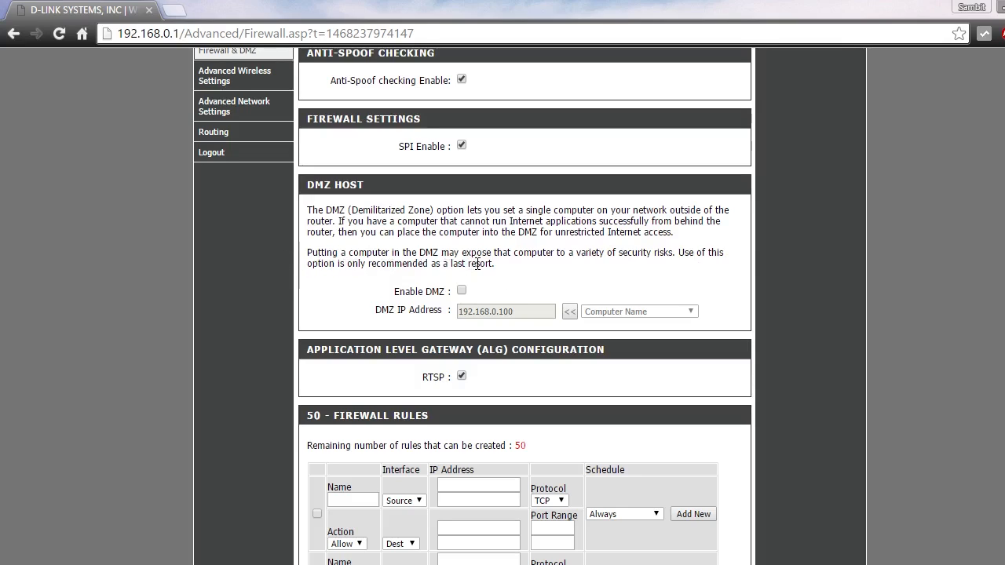
{"action": "mouse_move", "coordinate": [266, 209]}
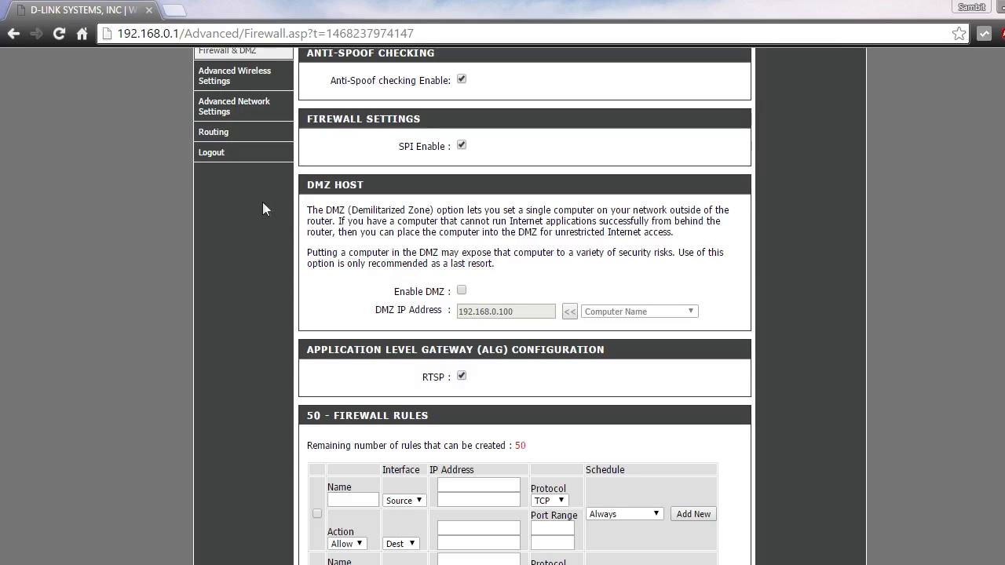
{"action": "mouse_move", "coordinate": [884, 552]}
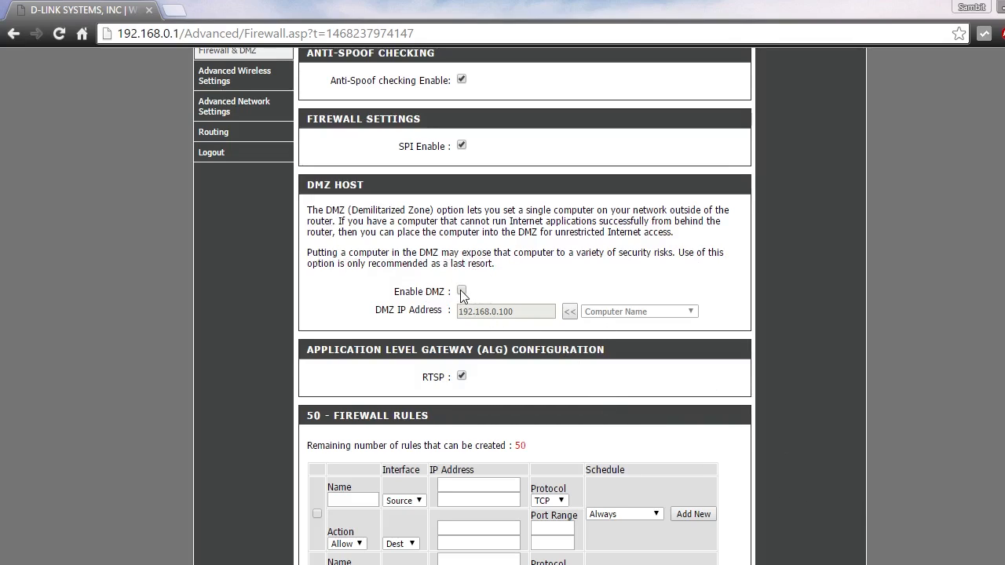
Enable DMZ with host IP 192.168.0.100 on the Firewall & DMZ page.
{"action": "left_click", "coordinate": [462, 291]}
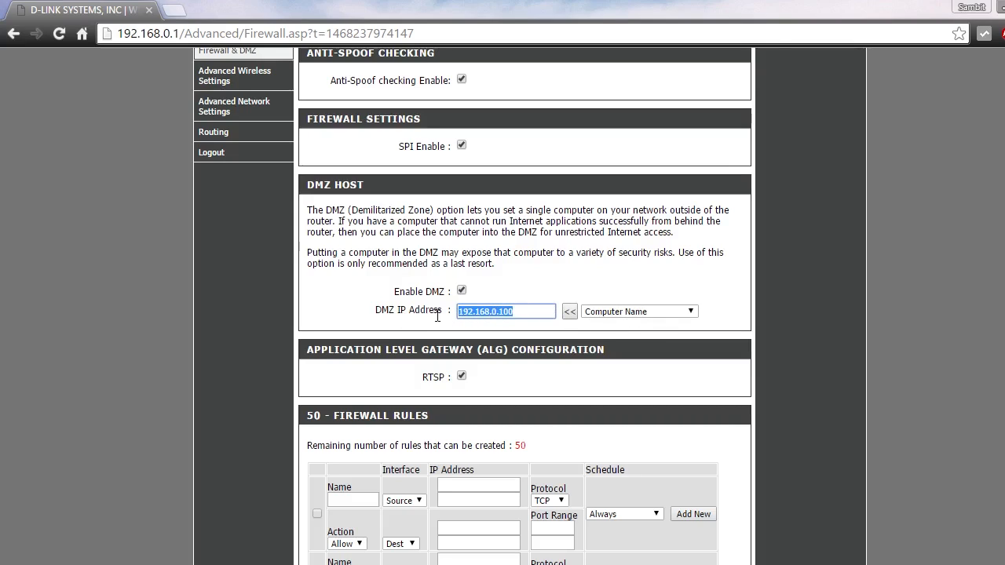
{"action": "mouse_move", "coordinate": [546, 270]}
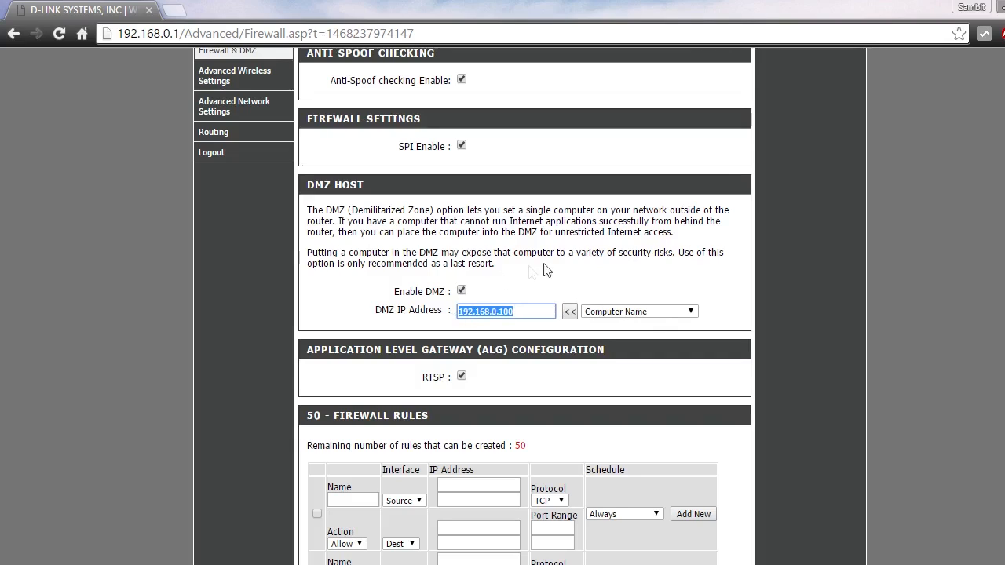
{"action": "mouse_move", "coordinate": [547, 306]}
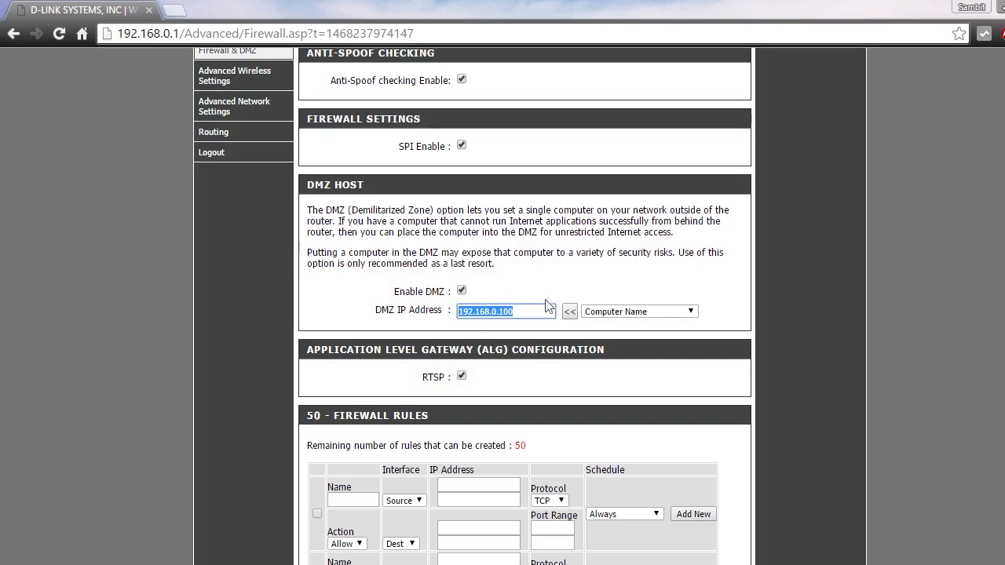
{"action": "mouse_move", "coordinate": [568, 339]}
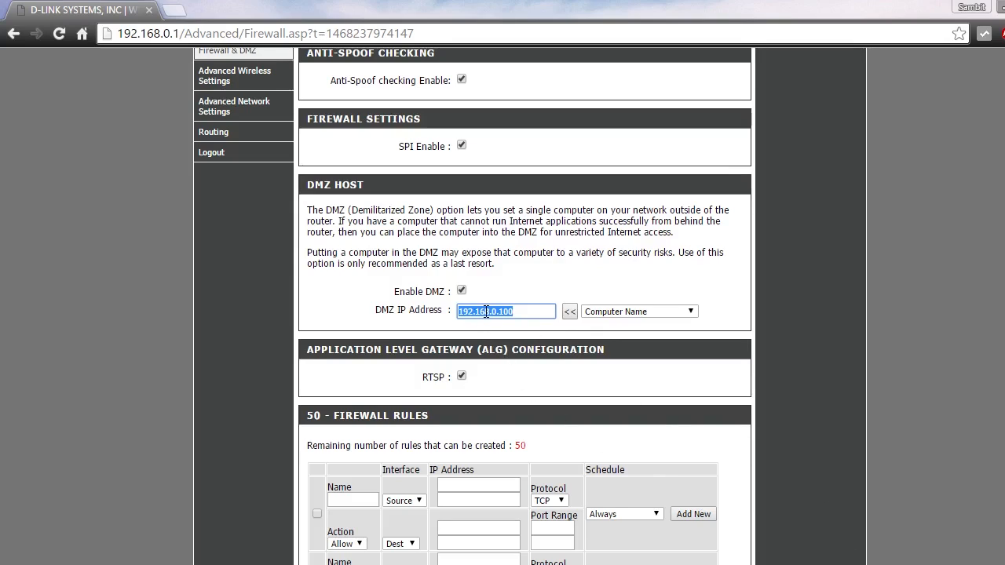
{"action": "mouse_move", "coordinate": [458, 284]}
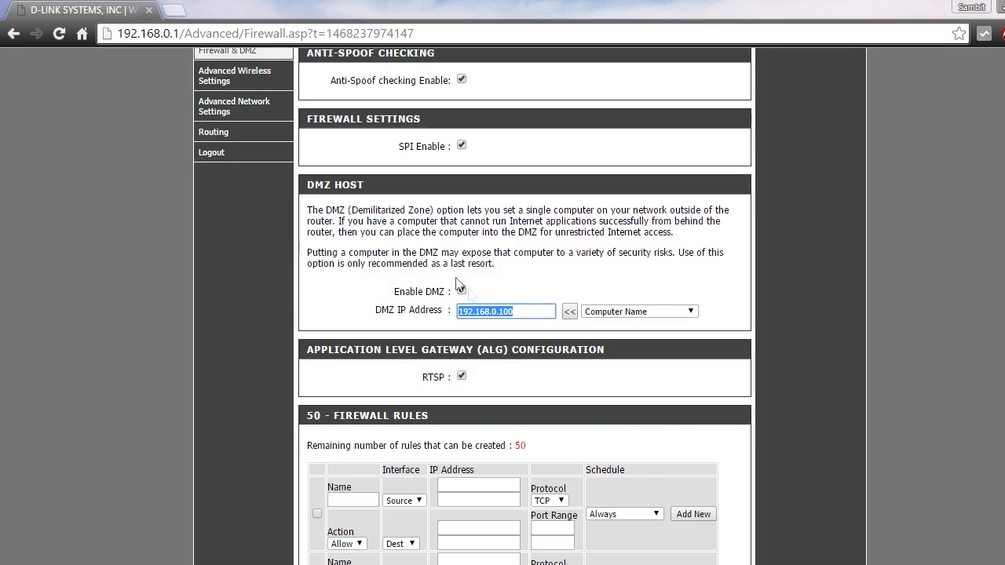
{"action": "left_click", "coordinate": [462, 290]}
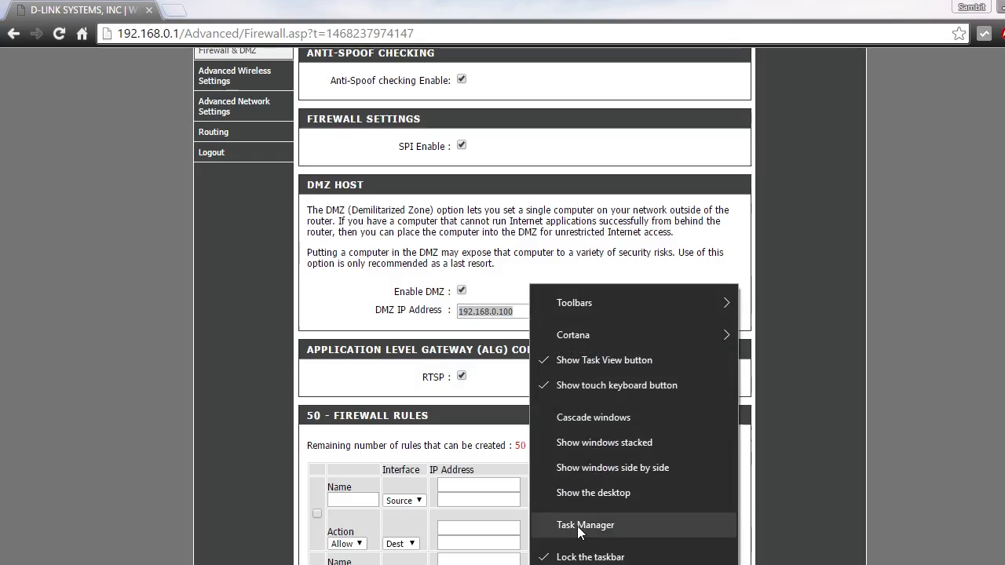
Bring up Task Manager's Performance overview over the router page.
{"action": "left_click", "coordinate": [584, 524]}
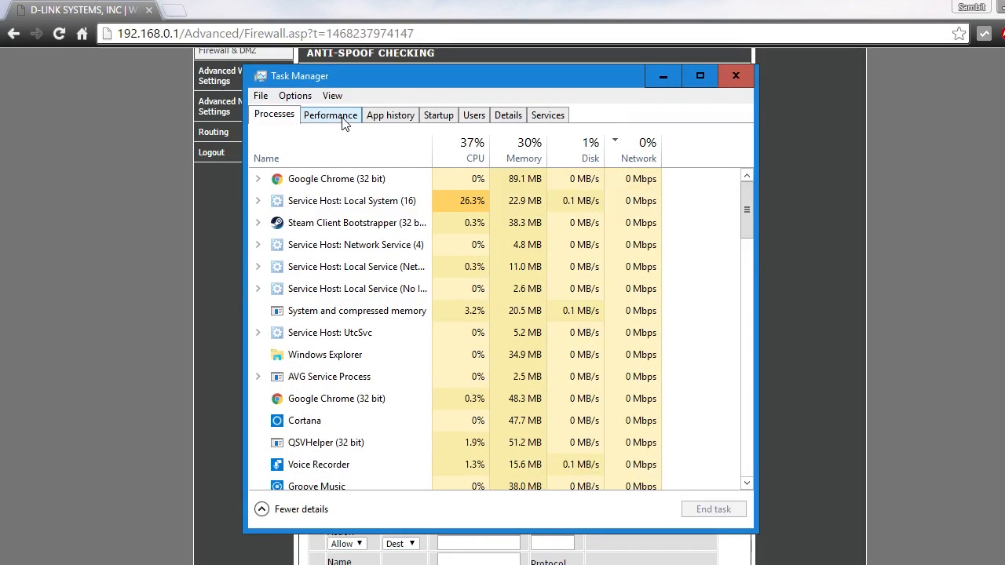
{"action": "left_click", "coordinate": [329, 115]}
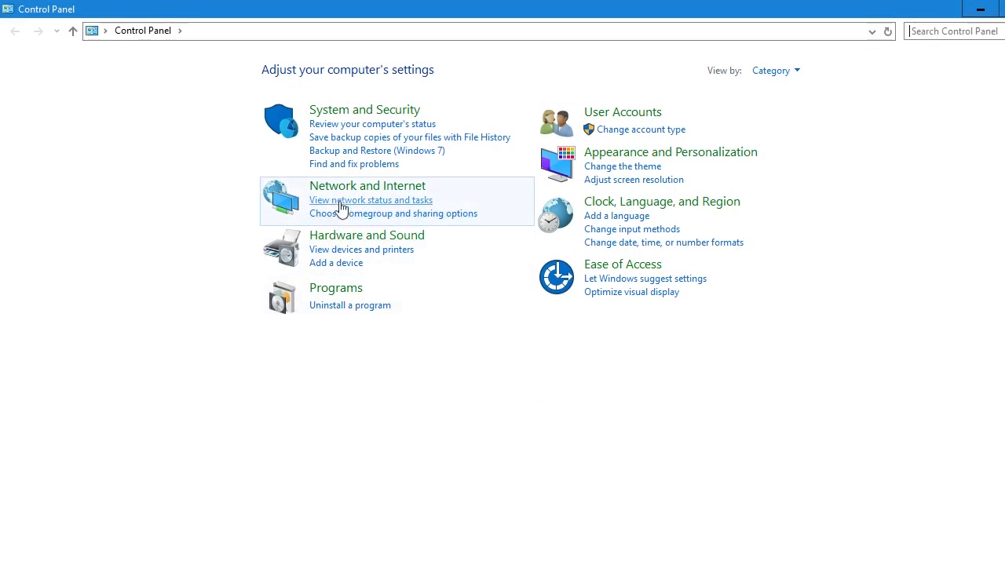
View the Ethernet connection details showing IPv4 192.168.0.100 and gateway 192.168.0.1, then close them.
{"action": "left_click", "coordinate": [367, 185]}
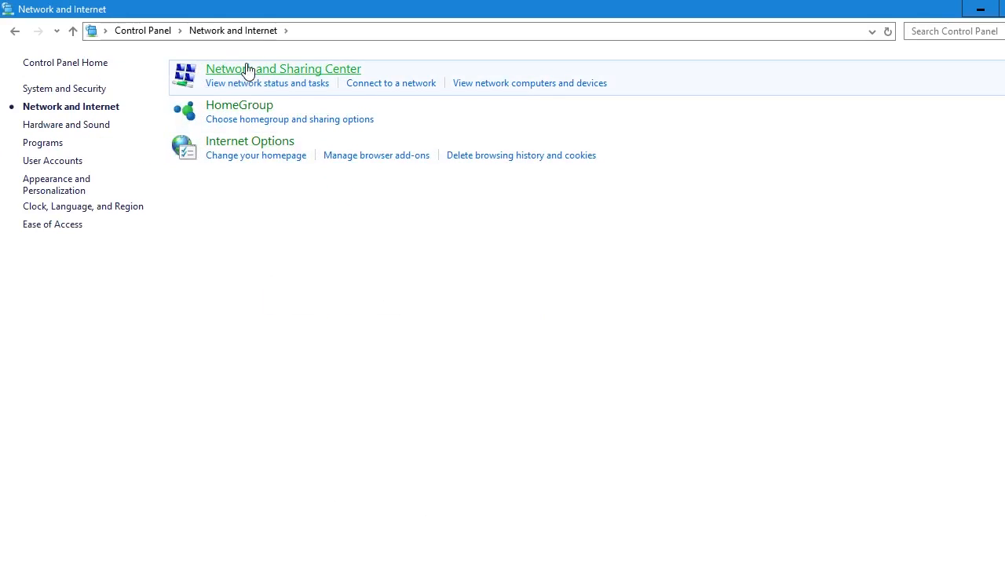
{"action": "left_click", "coordinate": [282, 69]}
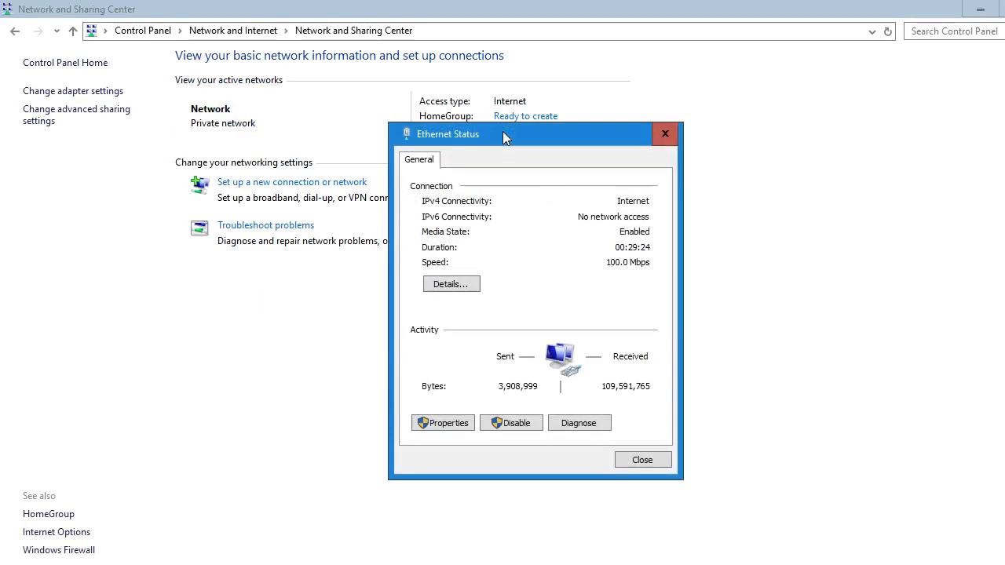
{"action": "left_click", "coordinate": [451, 282]}
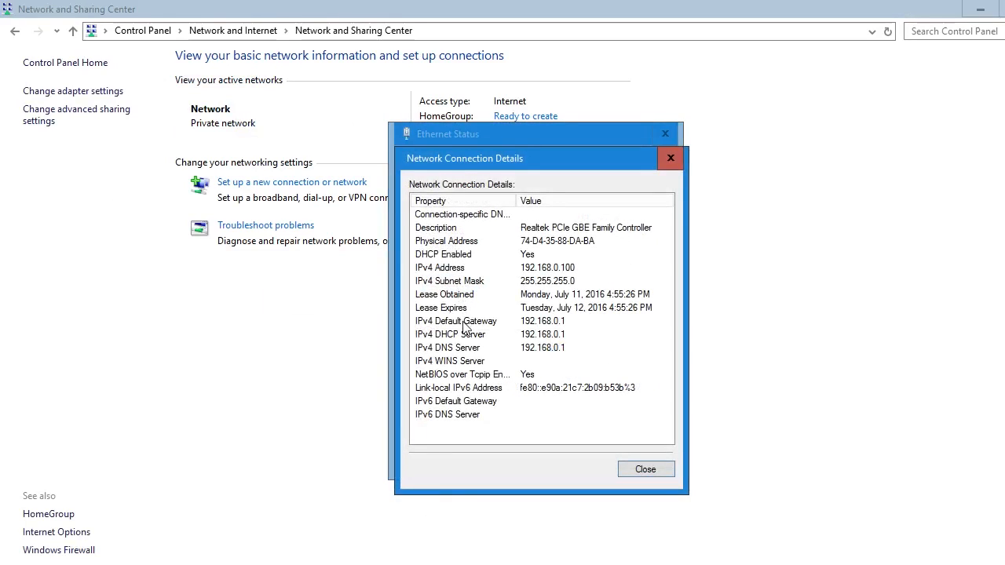
{"action": "mouse_move", "coordinate": [438, 295]}
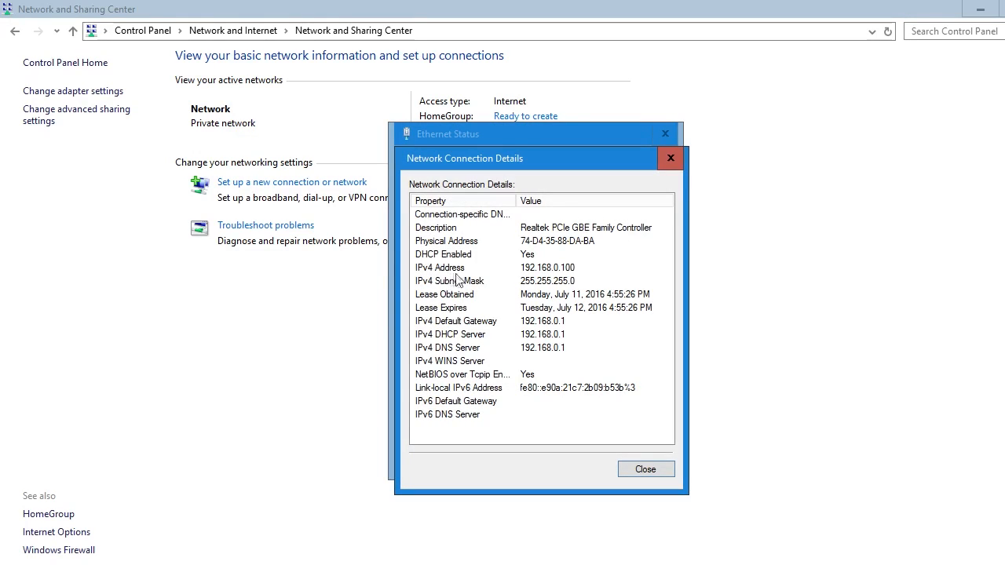
{"action": "mouse_move", "coordinate": [556, 279]}
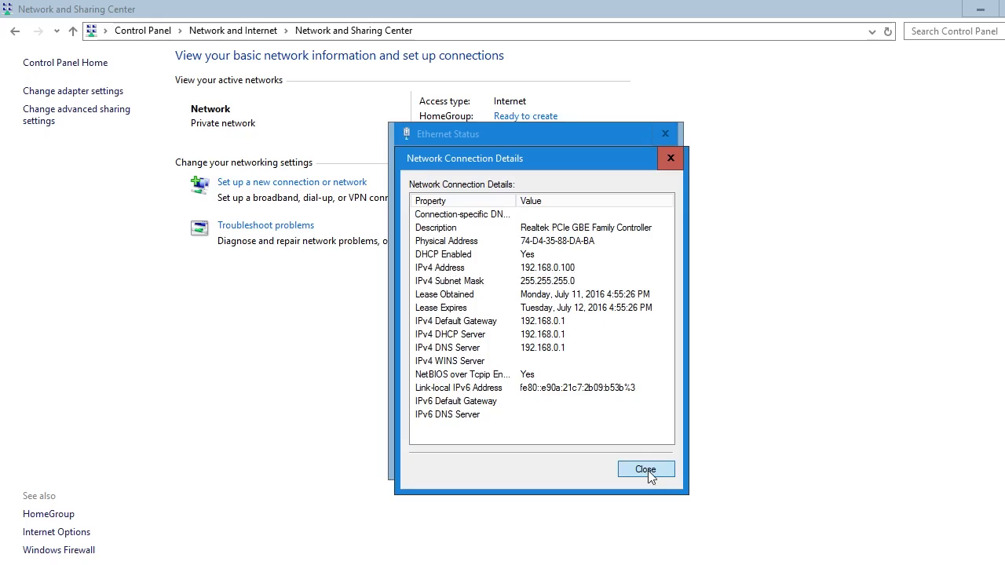
{"action": "left_click", "coordinate": [645, 468]}
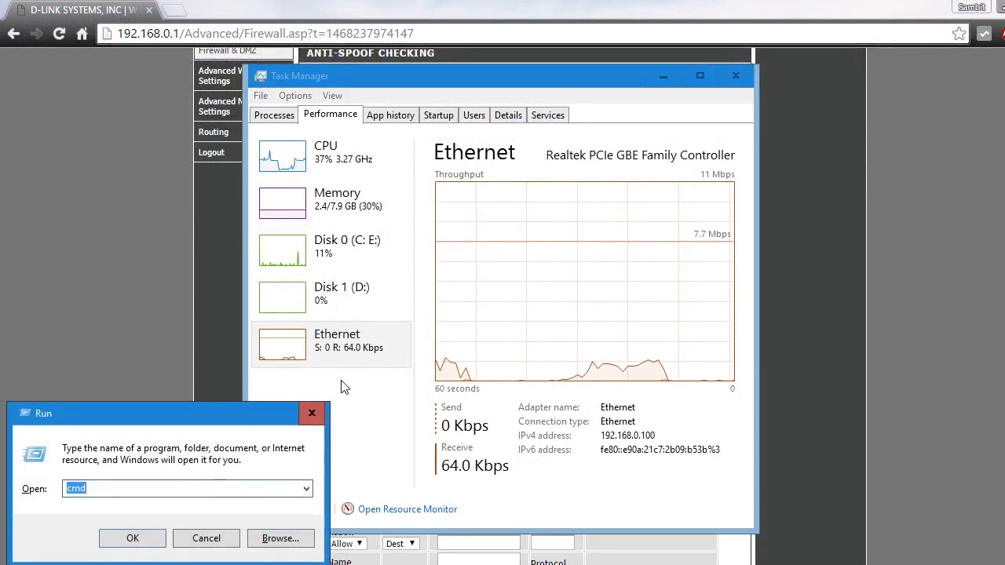
Run ipconfig in Command Prompt confirming IPv4 192.168.0.100, then return to the router page.
{"action": "left_click", "coordinate": [132, 537]}
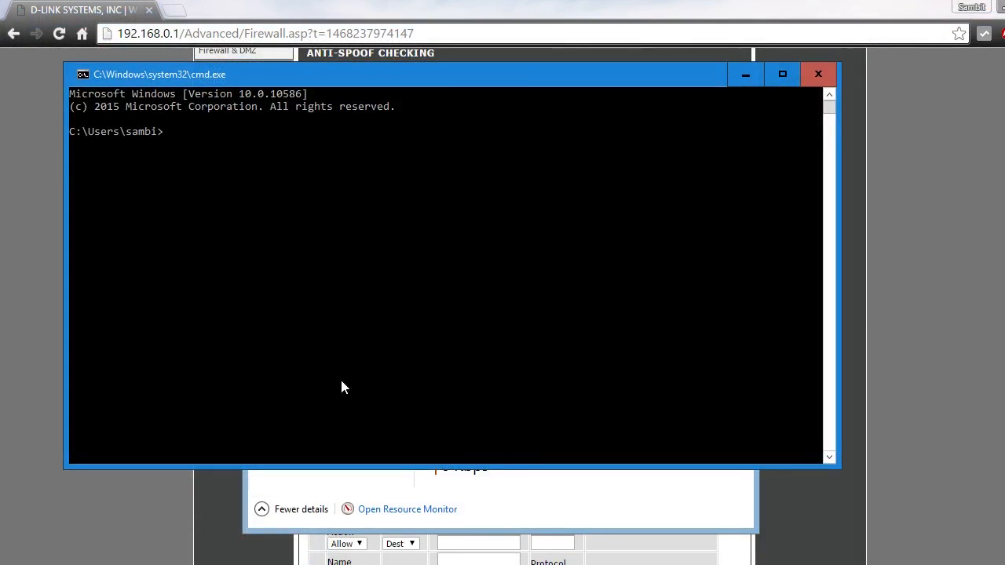
{"action": "mouse_move", "coordinate": [281, 194]}
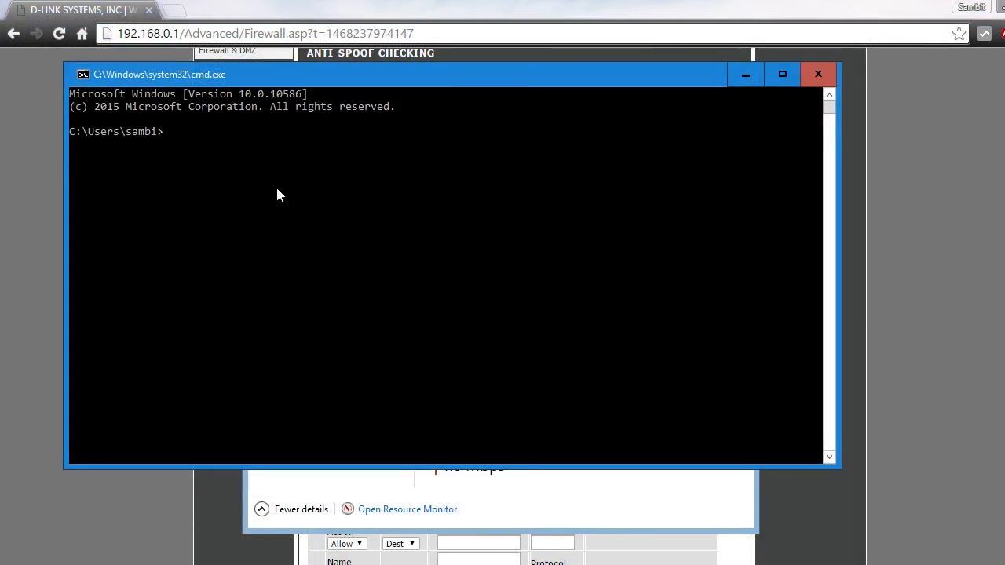
{"action": "type", "text": "ipco"}
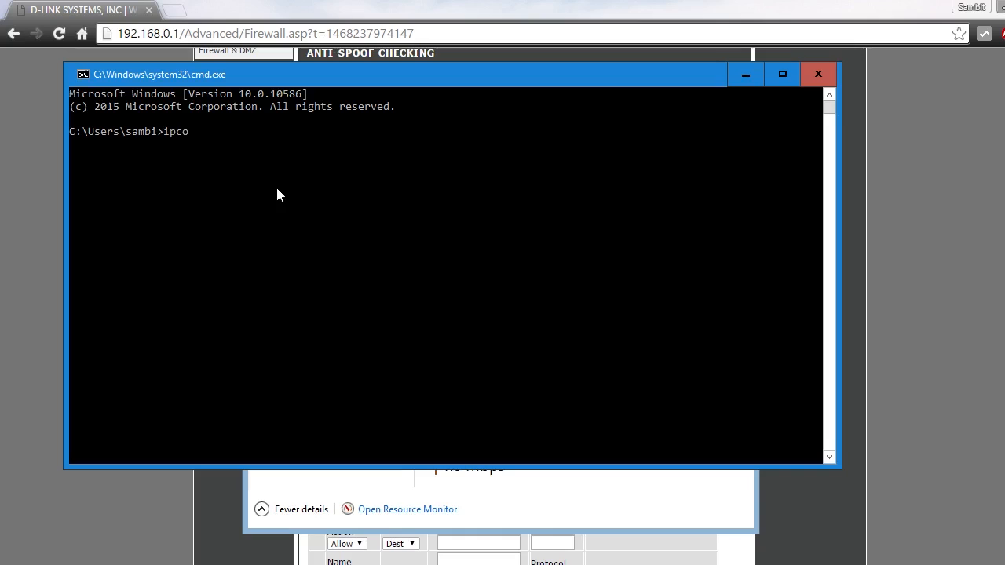
{"action": "type", "text": "nfig"}
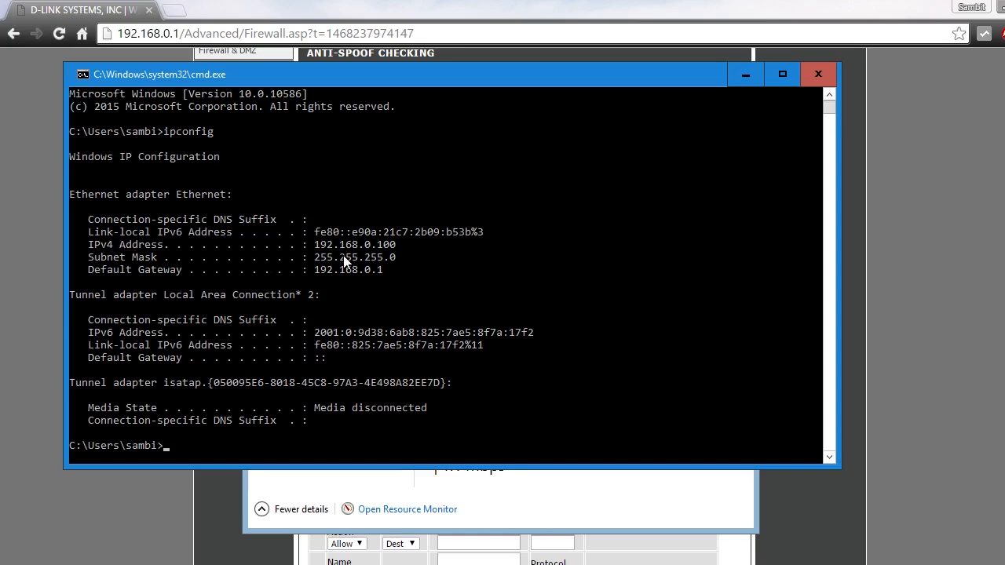
{"action": "mouse_move", "coordinate": [380, 257]}
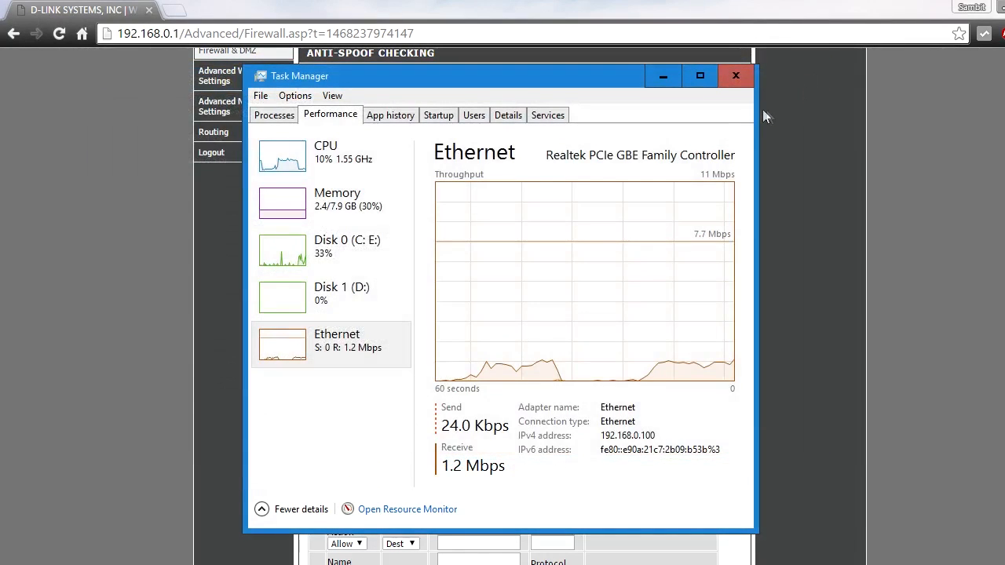
{"action": "left_click", "coordinate": [734, 75]}
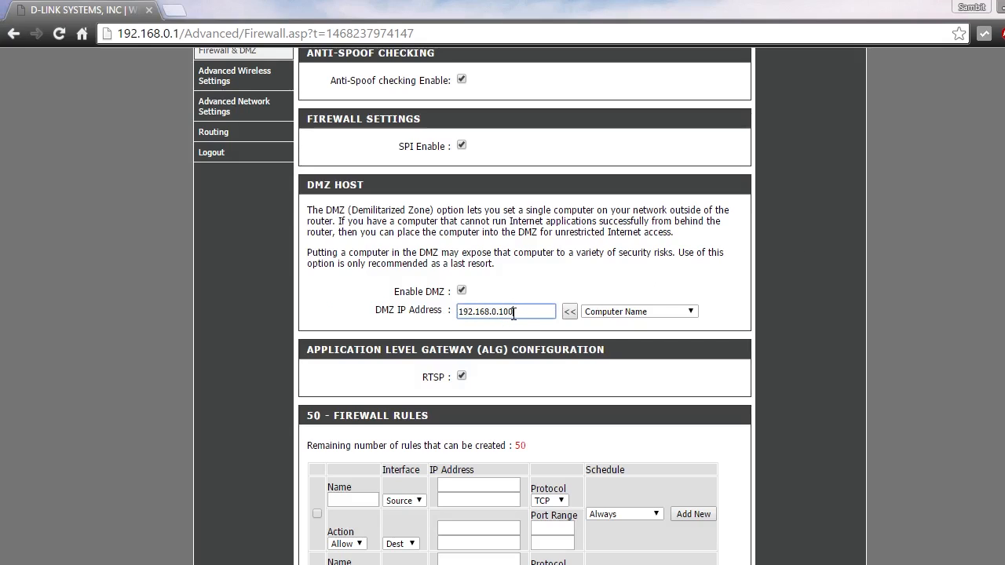
Save the DMZ settings for host 192.168.0.100, bringing up the reboot notice.
{"action": "scroll", "scroll_direction": "down", "scroll_amount": 3}
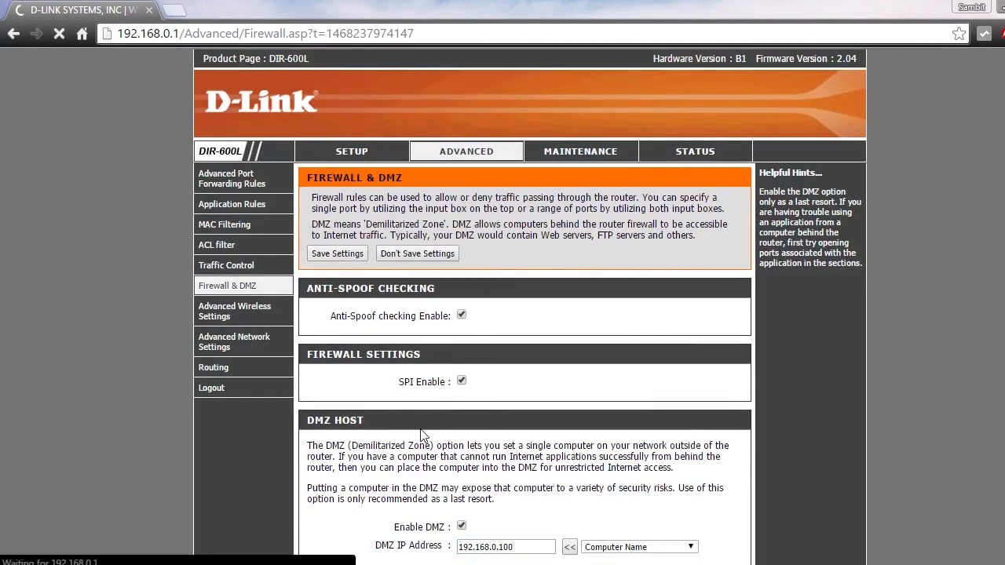
{"action": "left_click", "coordinate": [336, 252]}
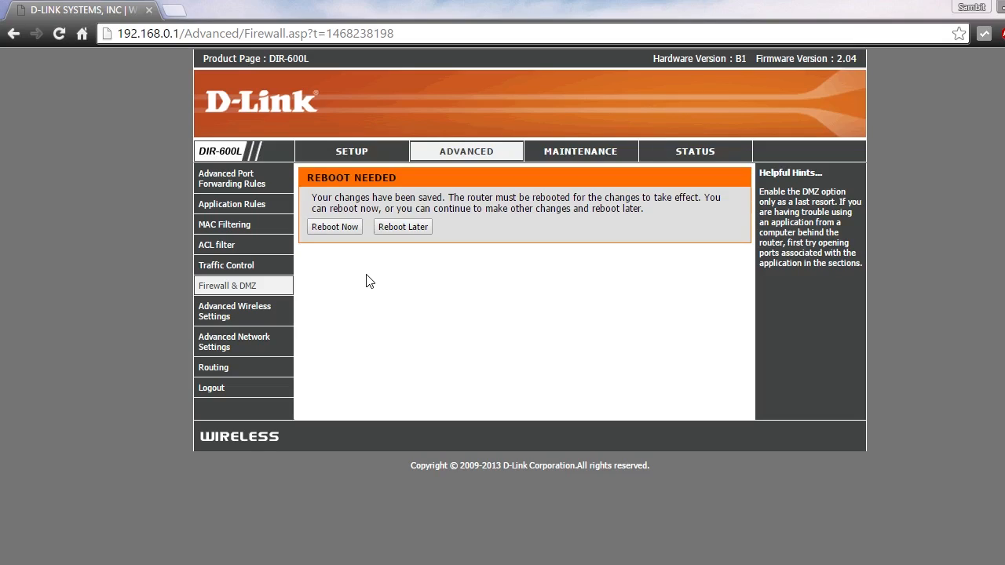
{"action": "mouse_move", "coordinate": [386, 540]}
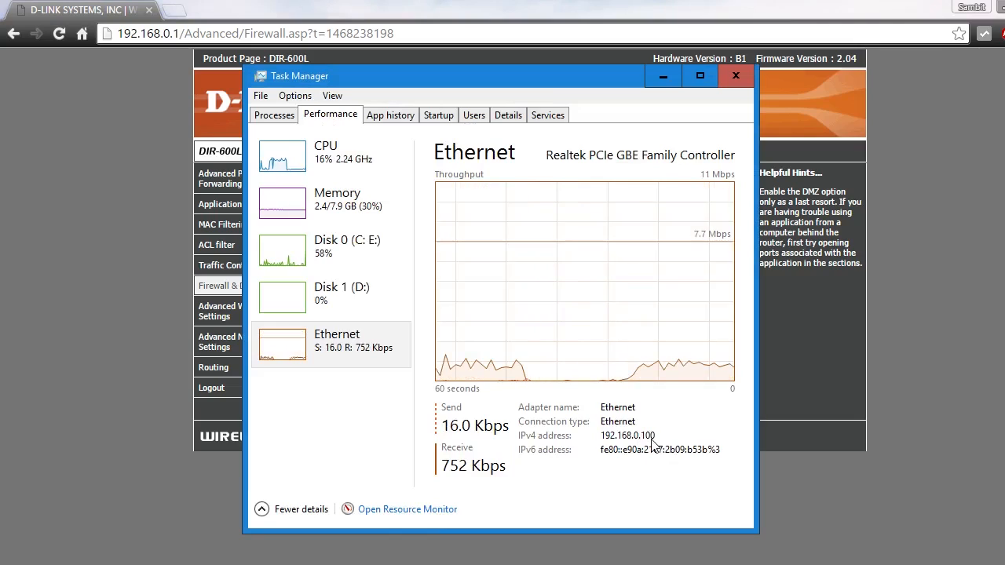
{"action": "mouse_move", "coordinate": [942, 286]}
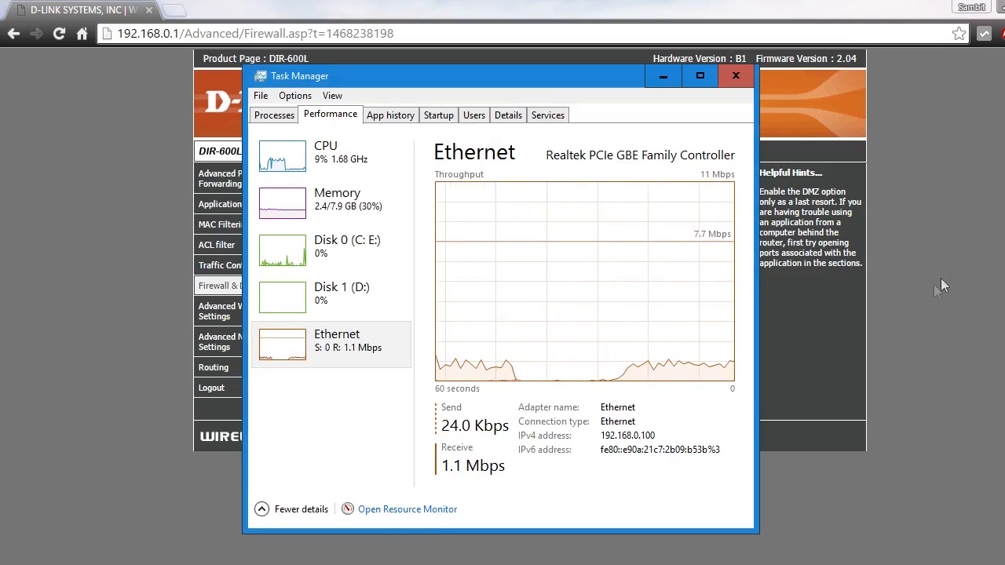
Dismiss Task Manager and the reboot notice to return to Firewall & DMZ, DMZ still enabled.
{"action": "left_click", "coordinate": [734, 75]}
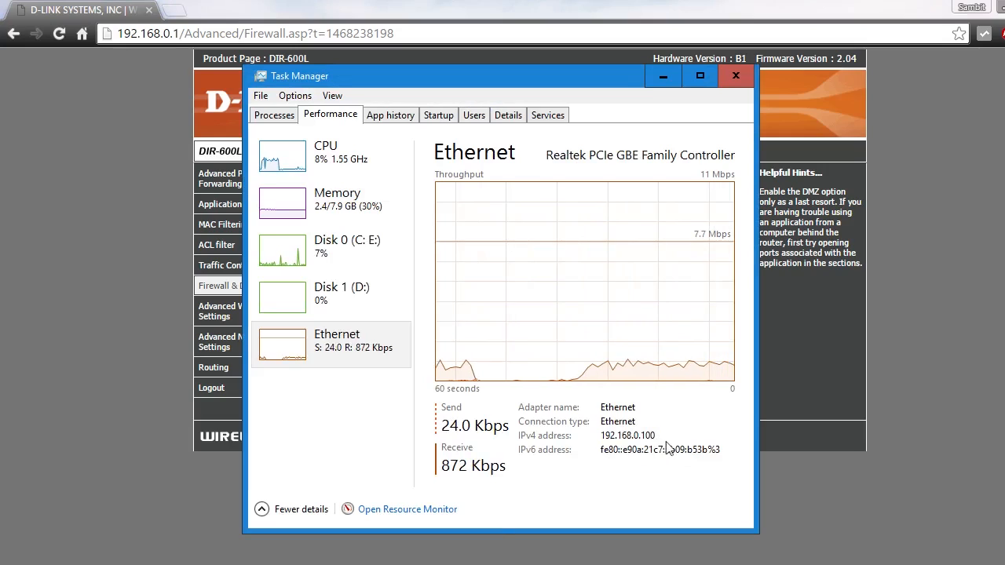
{"action": "left_click", "coordinate": [735, 76]}
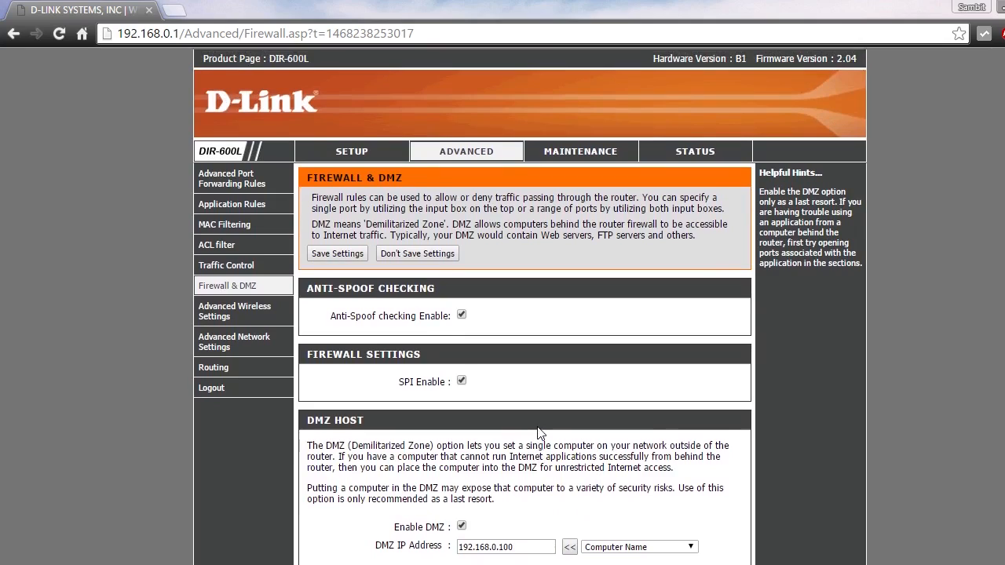
{"action": "scroll", "scroll_direction": "down", "scroll_amount": 3}
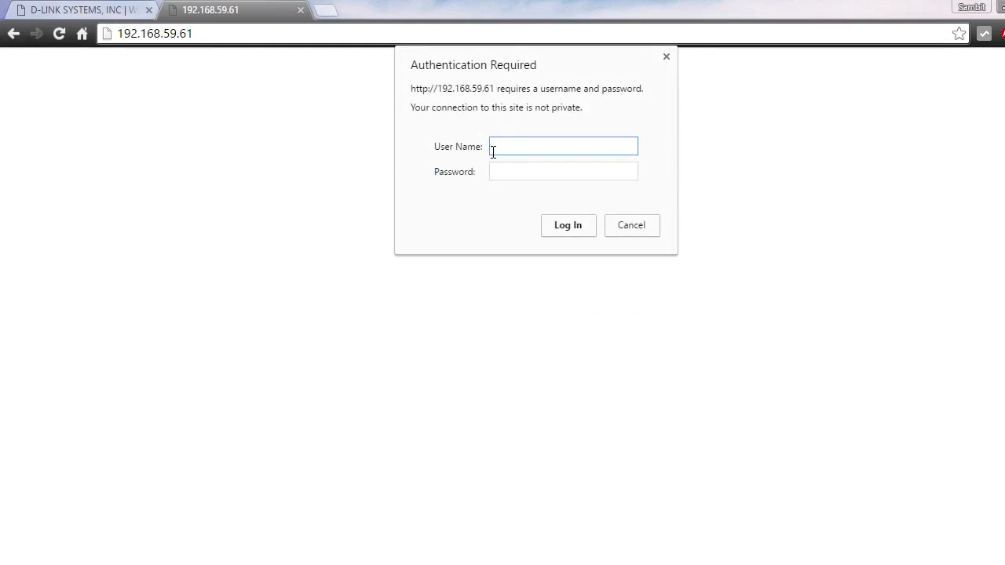
Sign in to the iBall router at 192.168.59.61 as admin, reaching its Status page.
{"action": "type", "text": "admin"}
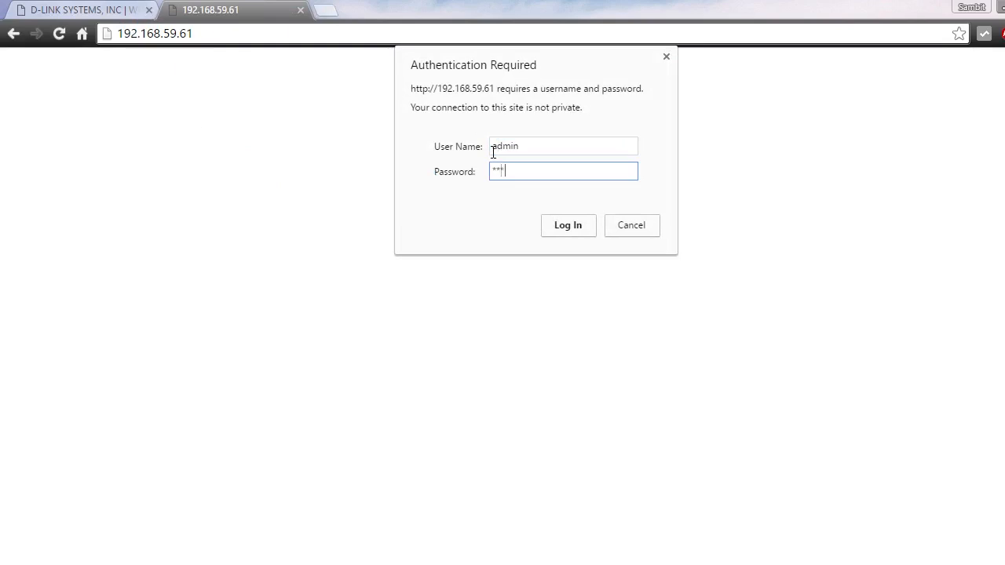
{"action": "left_click", "coordinate": [568, 226]}
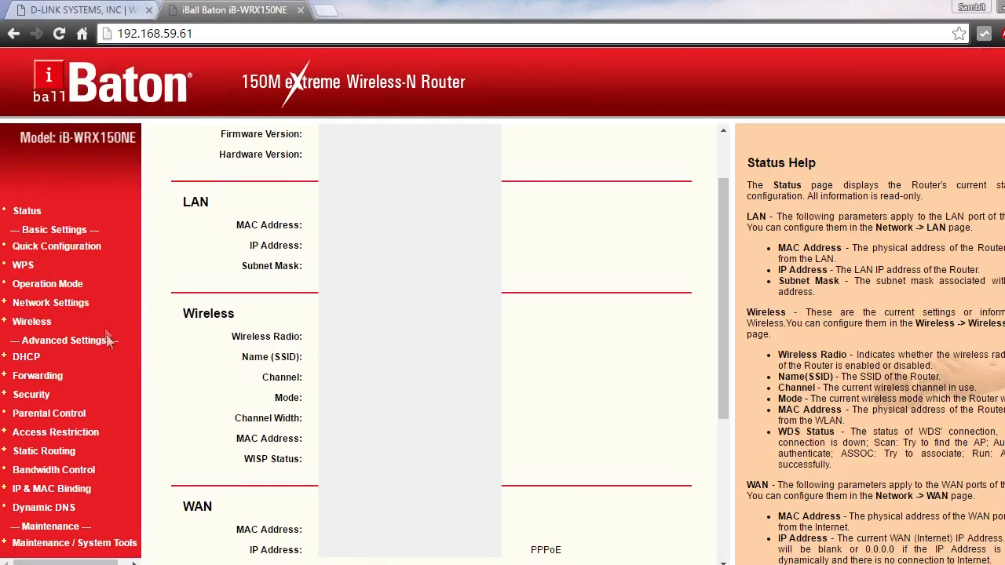
{"action": "mouse_move", "coordinate": [100, 282]}
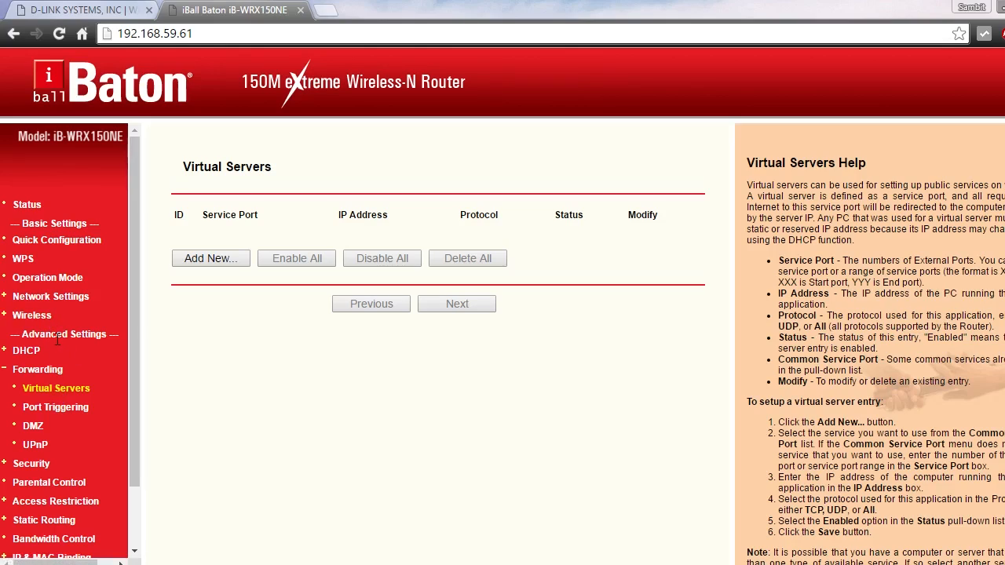
{"action": "mouse_move", "coordinate": [44, 369]}
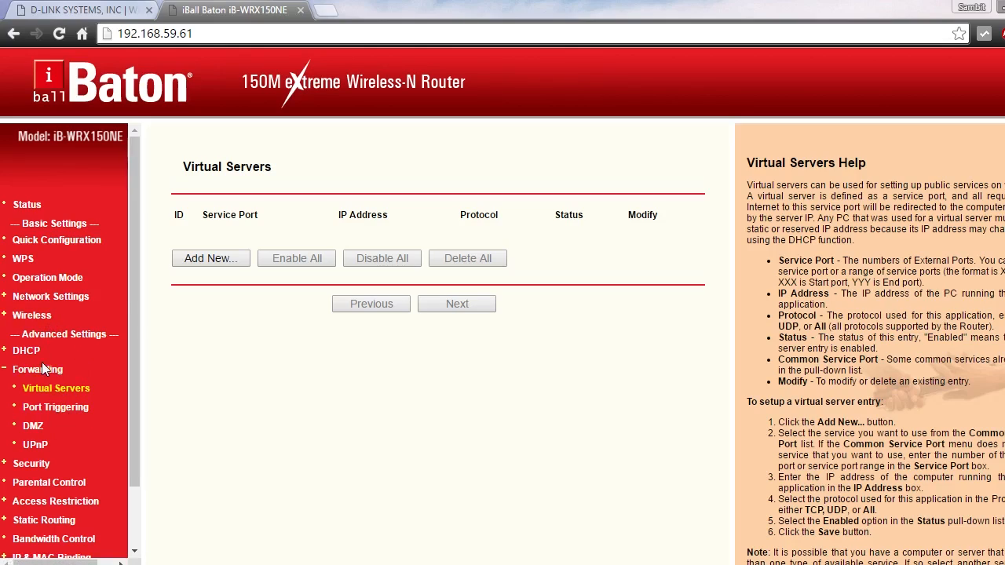
{"action": "mouse_move", "coordinate": [145, 279]}
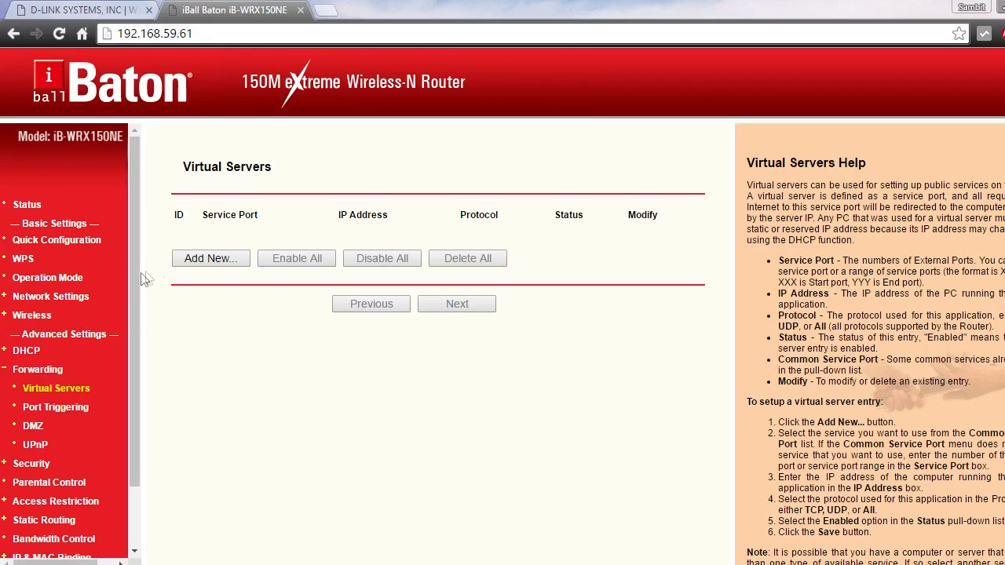
{"action": "mouse_move", "coordinate": [116, 304]}
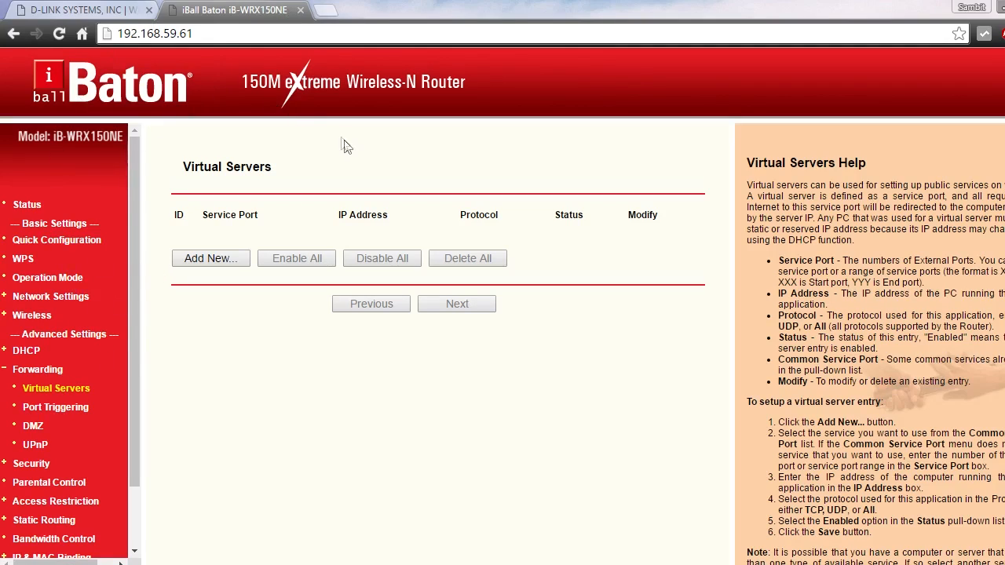
{"action": "mouse_move", "coordinate": [351, 150]}
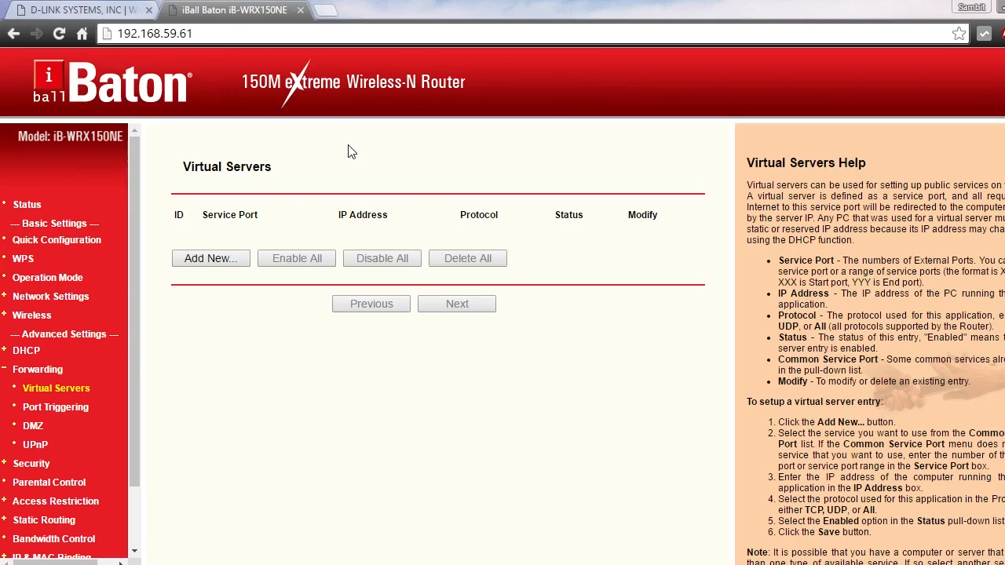